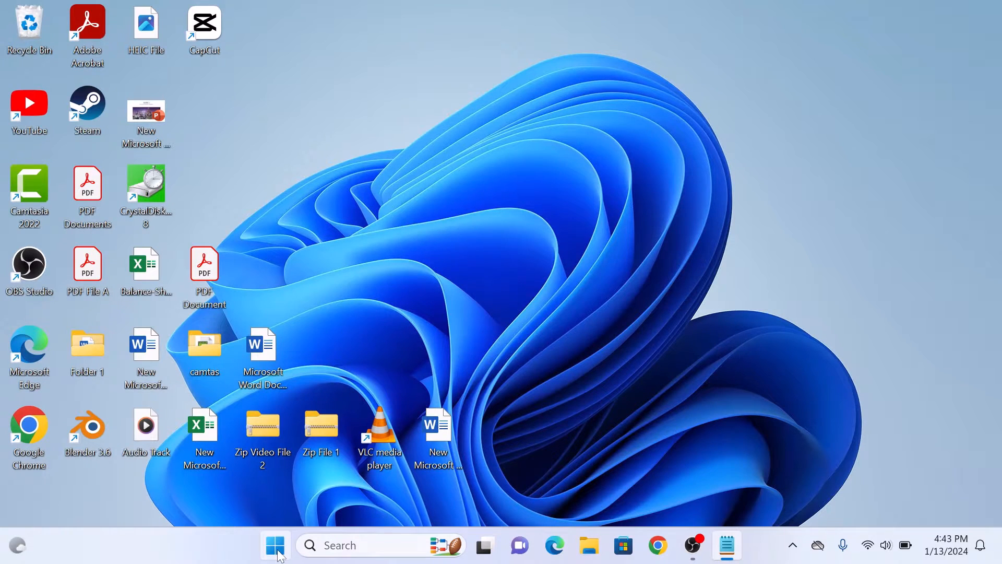
- Launch the Settings app from the Start menu's pinned apps
{"action": "left_click", "coordinate": [275, 544]}
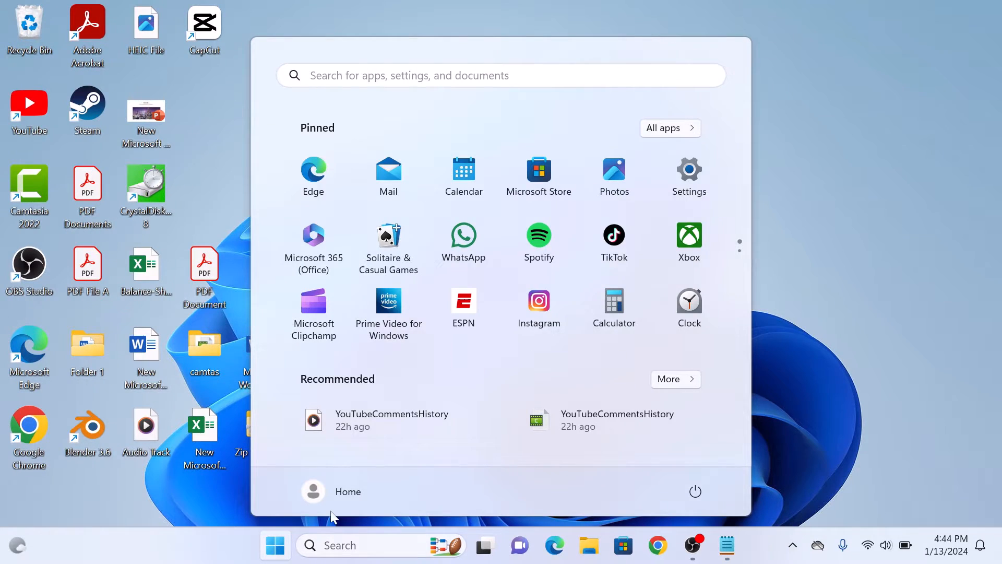
{"action": "mouse_move", "coordinate": [689, 189]}
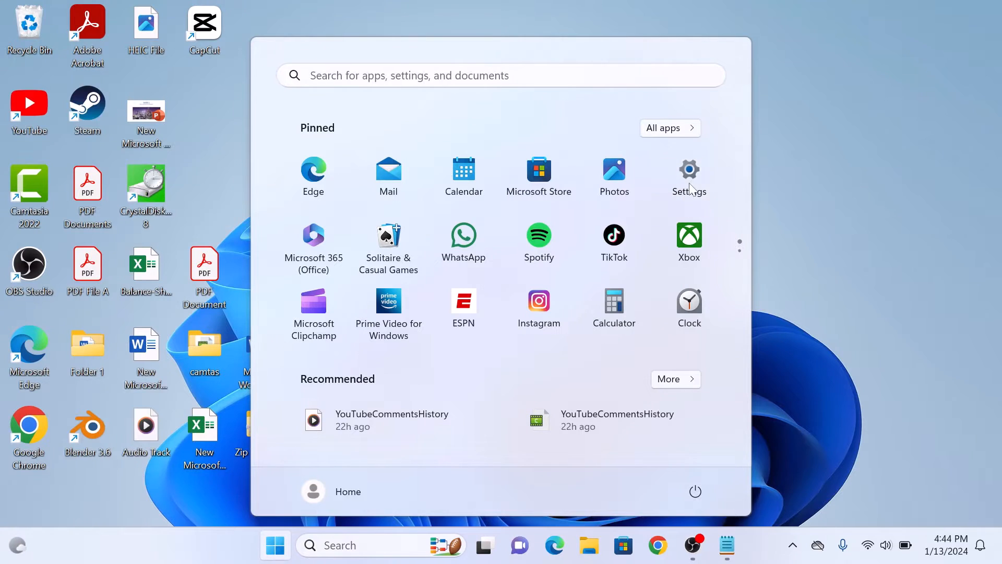
{"action": "left_click", "coordinate": [689, 176]}
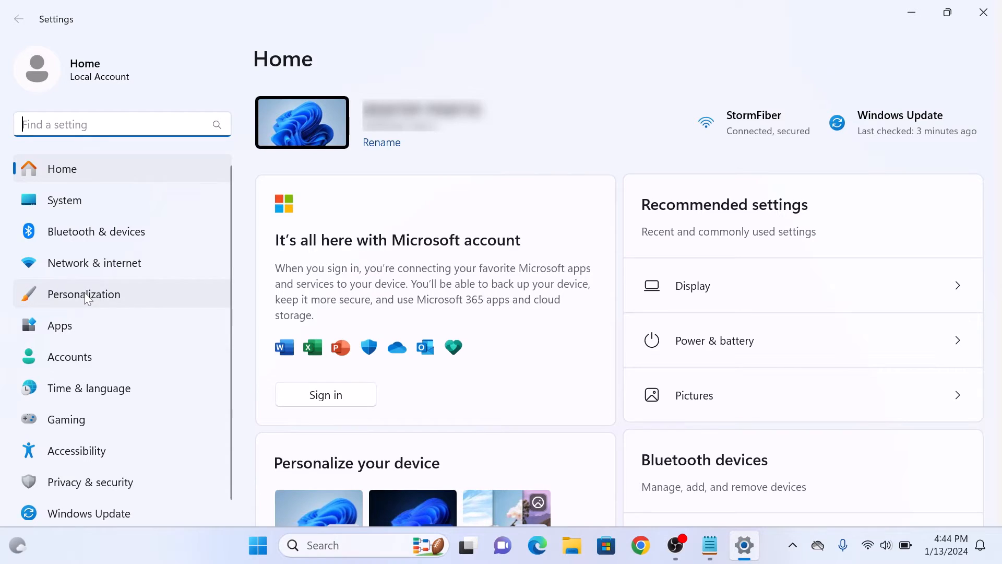
- Go to the Personalization page from the left navigation
{"action": "left_click", "coordinate": [84, 294]}
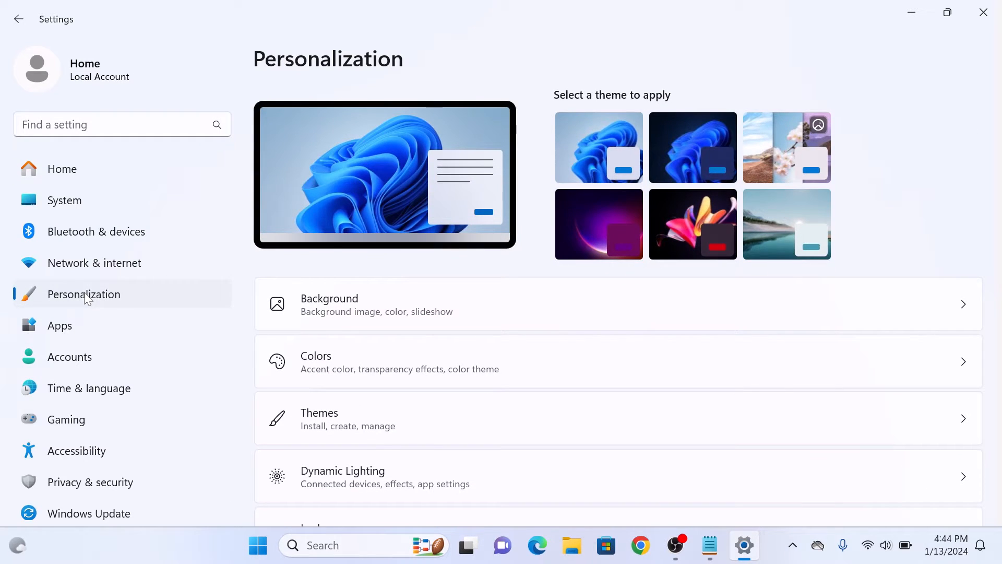
- Show the Colors page with mode, transparency and accent colour settings
{"action": "left_click", "coordinate": [316, 361]}
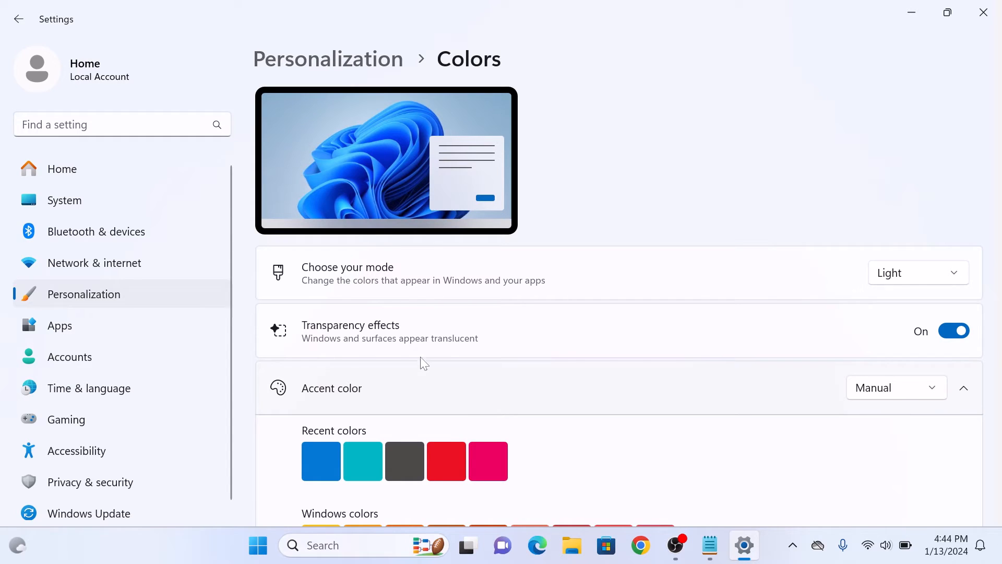
{"action": "mouse_move", "coordinate": [739, 259]}
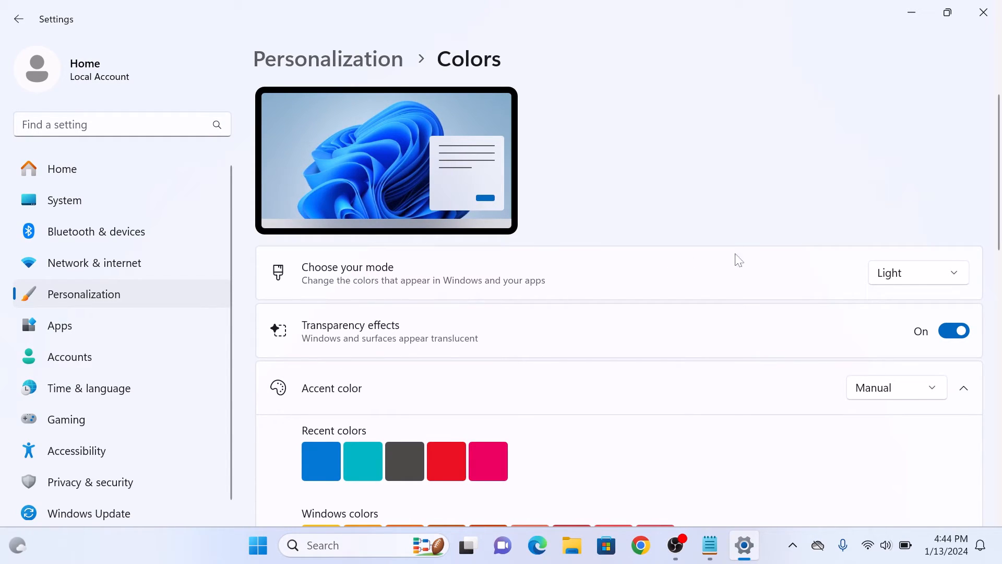
- Set 'Choose your mode' to Dark so the interface turns dark
{"action": "left_click", "coordinate": [916, 272]}
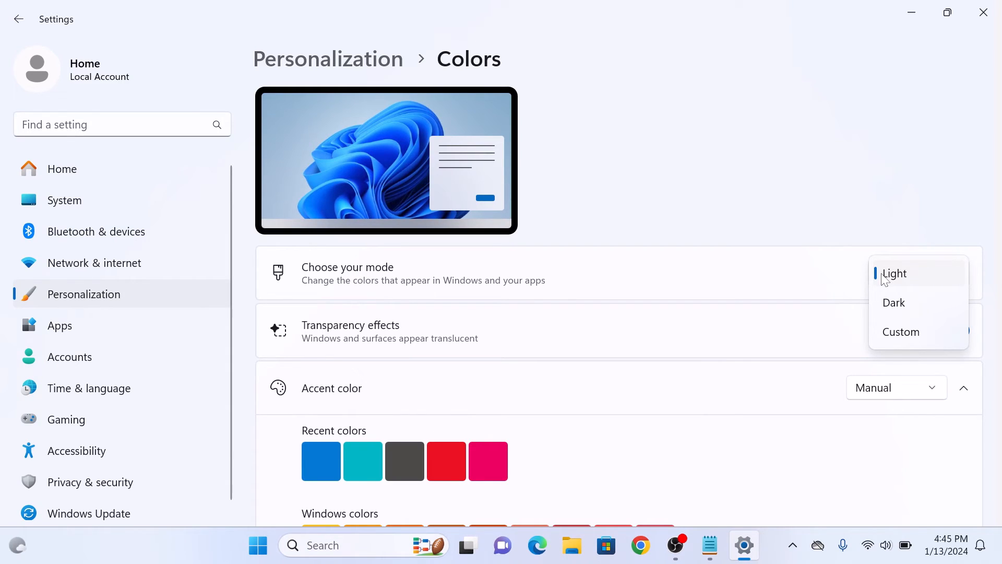
{"action": "mouse_move", "coordinate": [894, 303]}
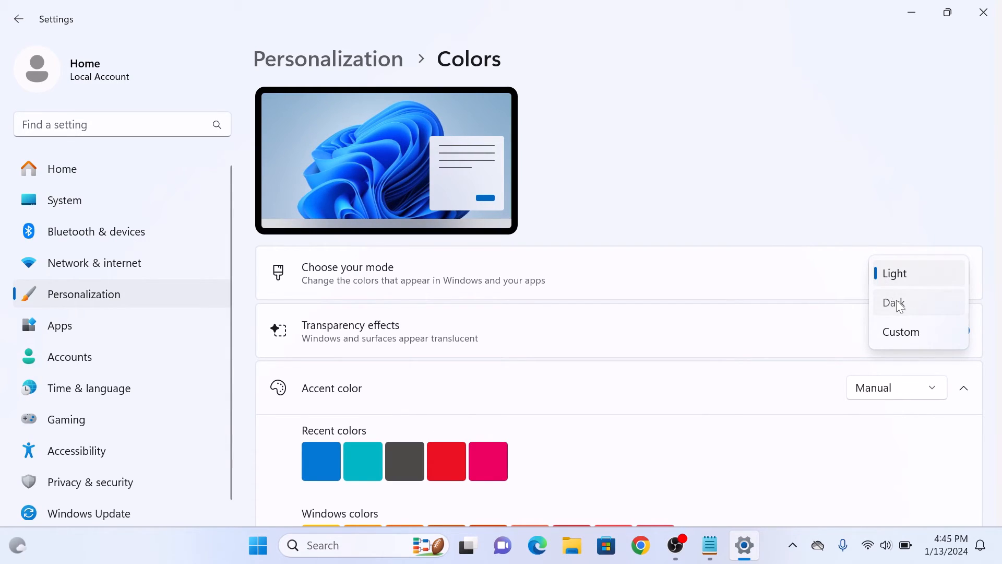
{"action": "left_click", "coordinate": [894, 303]}
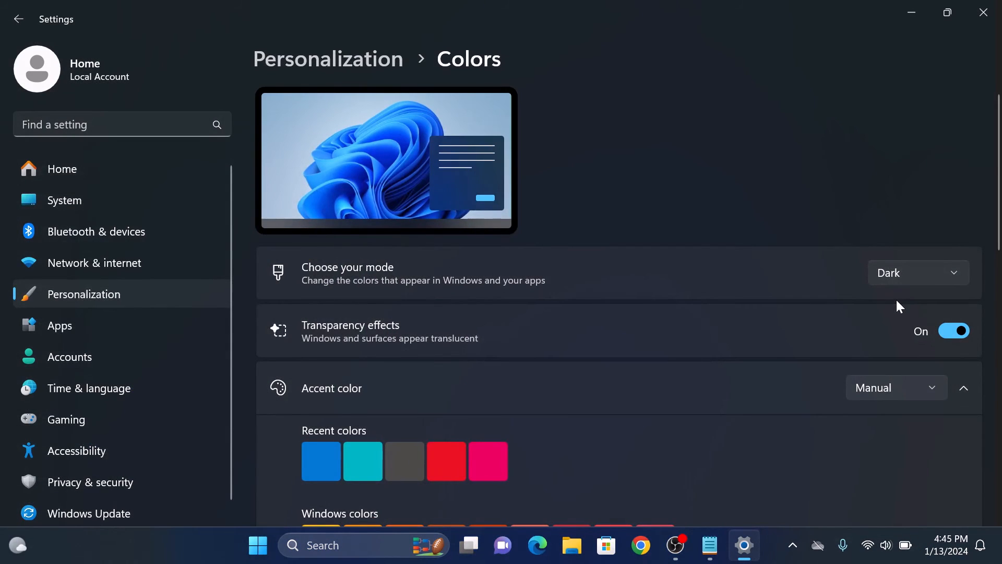